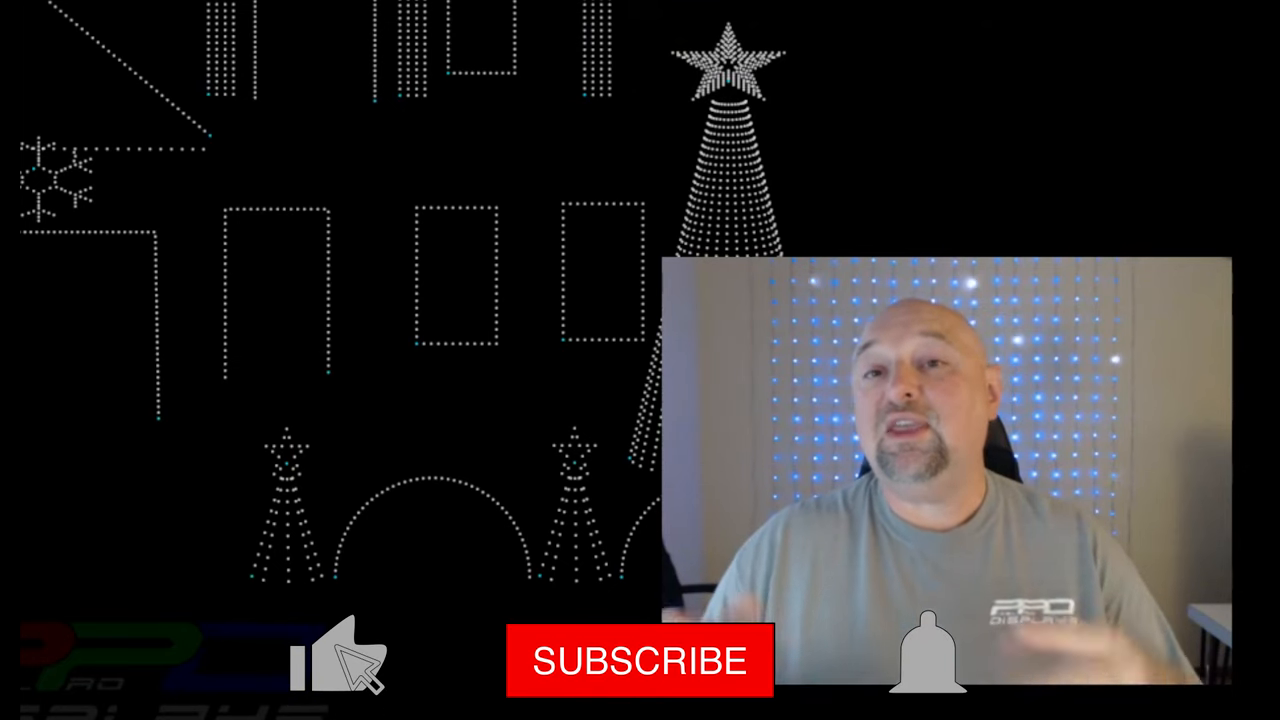
pyautogui.moveTo(950, 690)
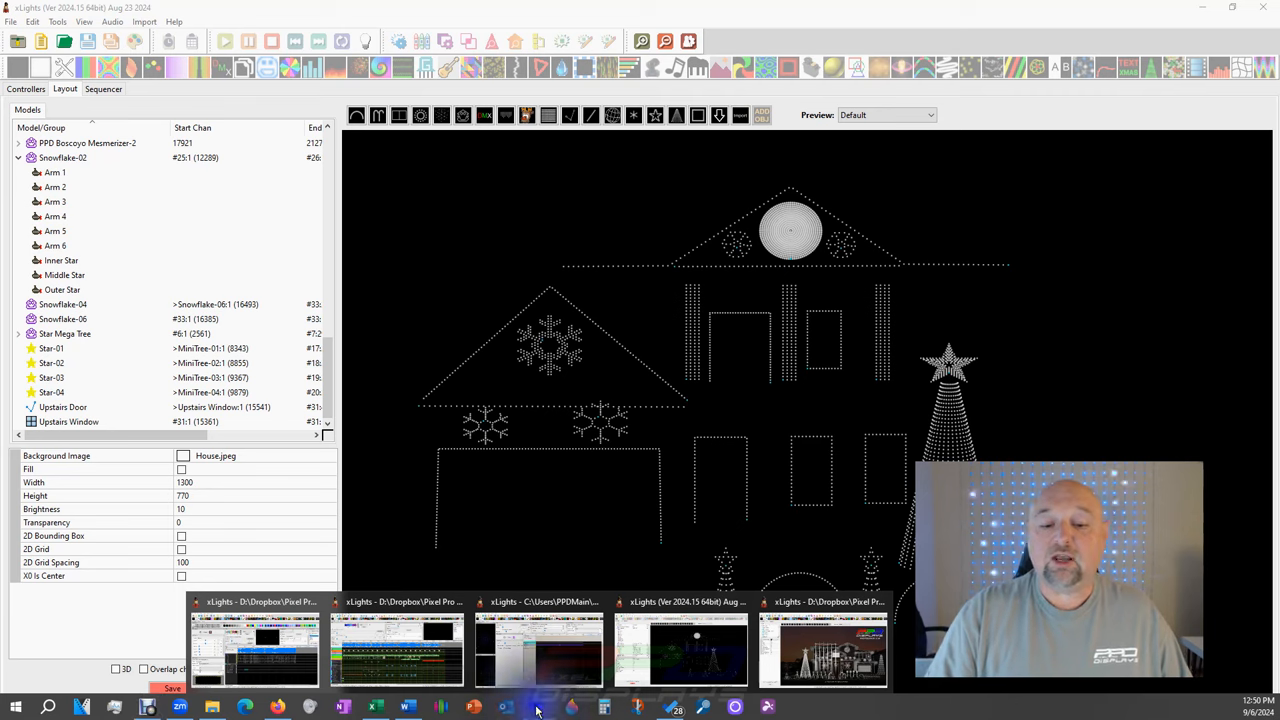
# Snap the xLights window to the left half so the whole house layout is visible
pyautogui.rightClick(538, 650)
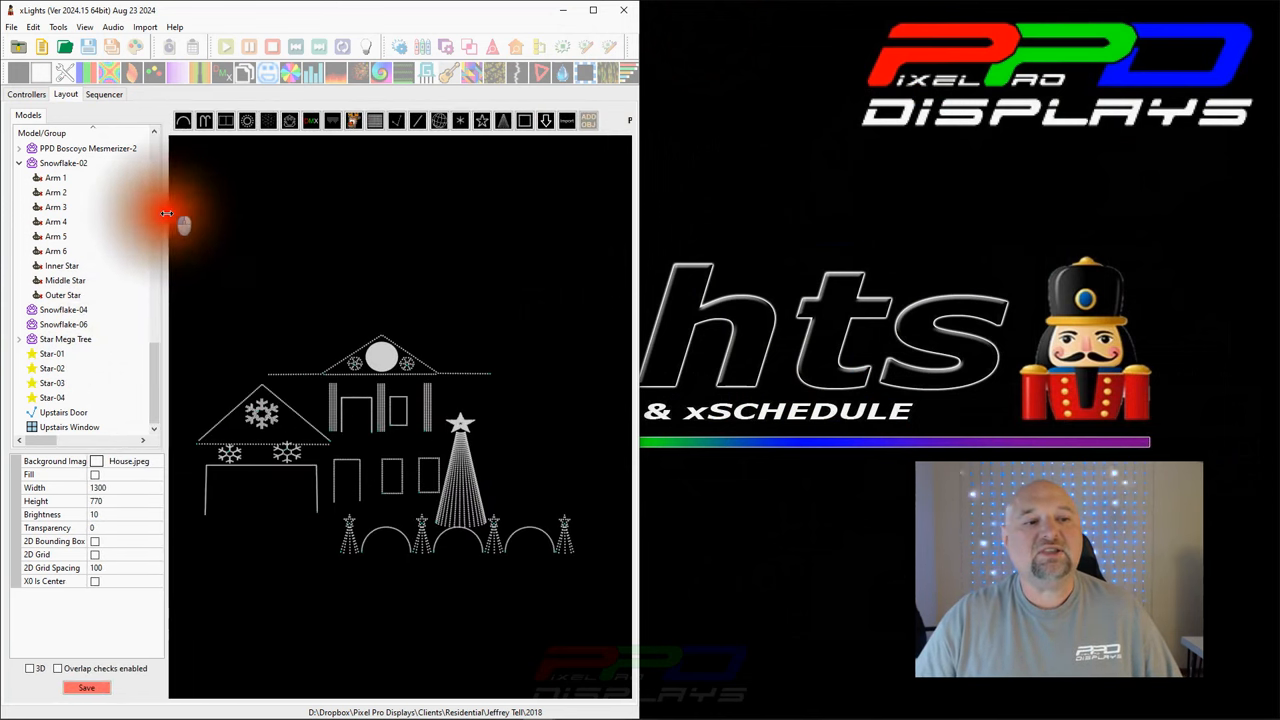
# Show the second xLights instance's controller list beside the house layout
pyautogui.scroll(-3)
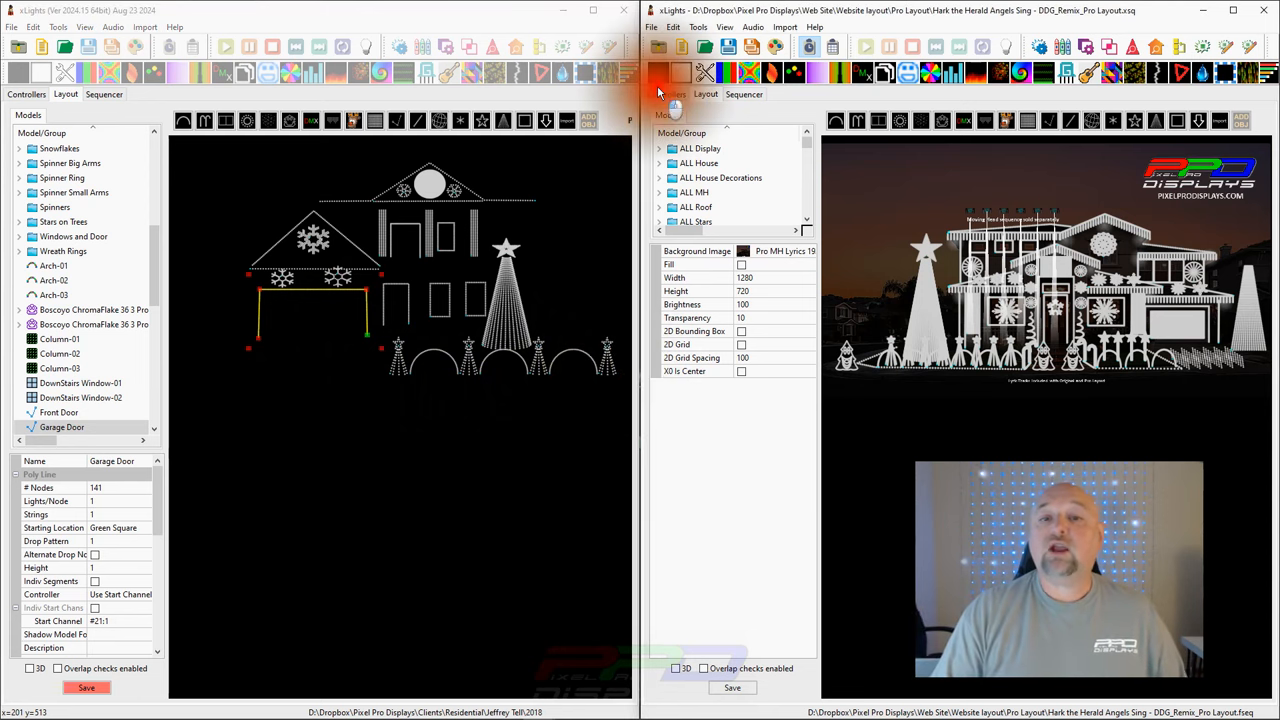
pyautogui.click(666, 94)
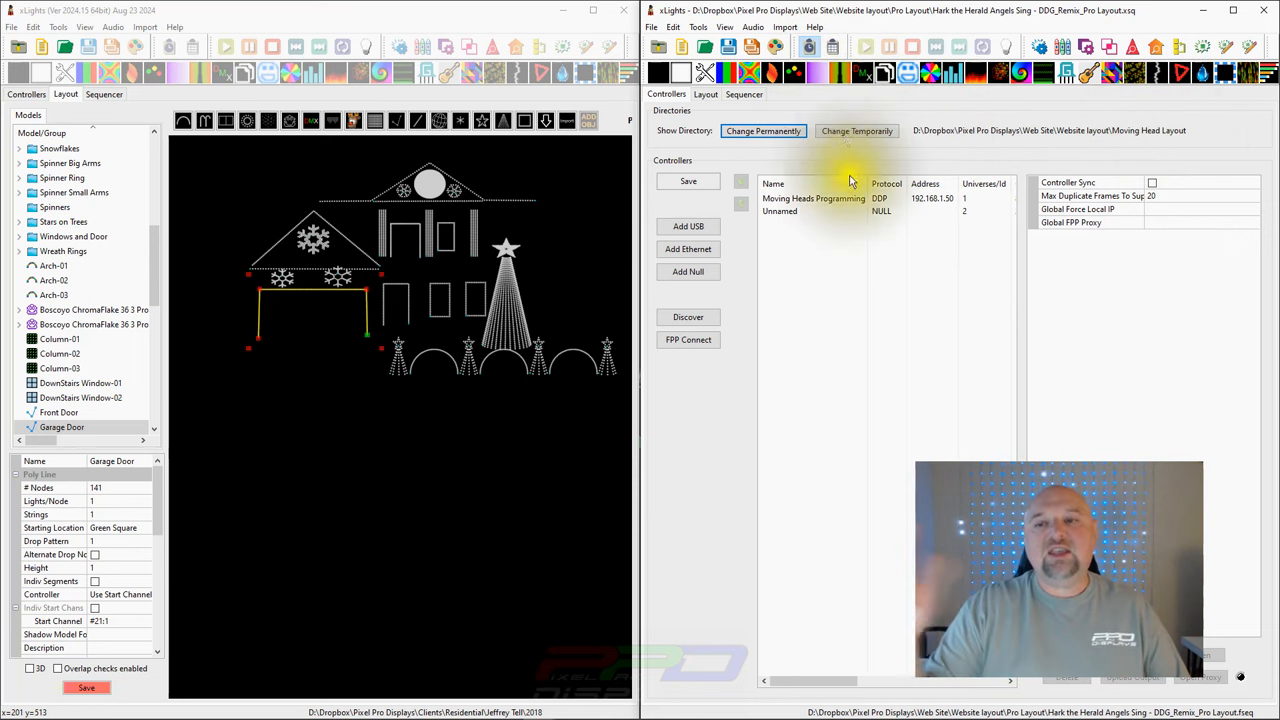
# Return the second show to its layout view and switch the house show to the Sequencer
pyautogui.click(704, 94)
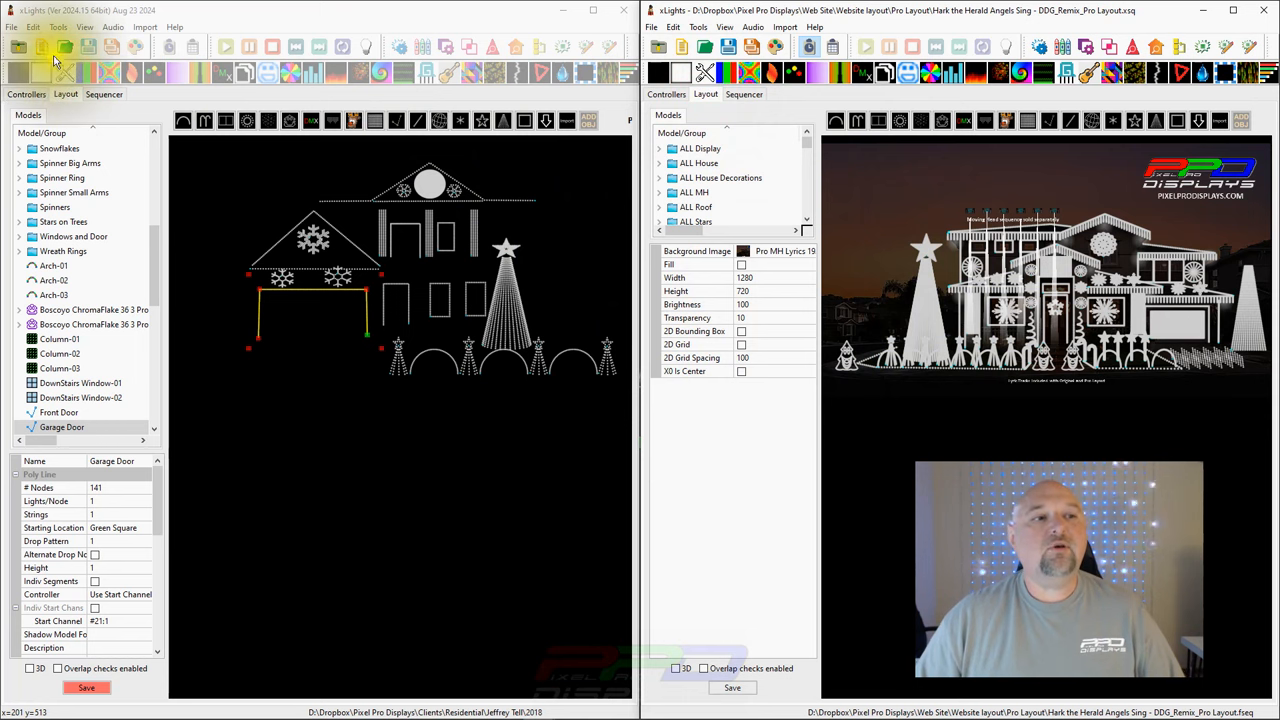
pyautogui.click(52, 48)
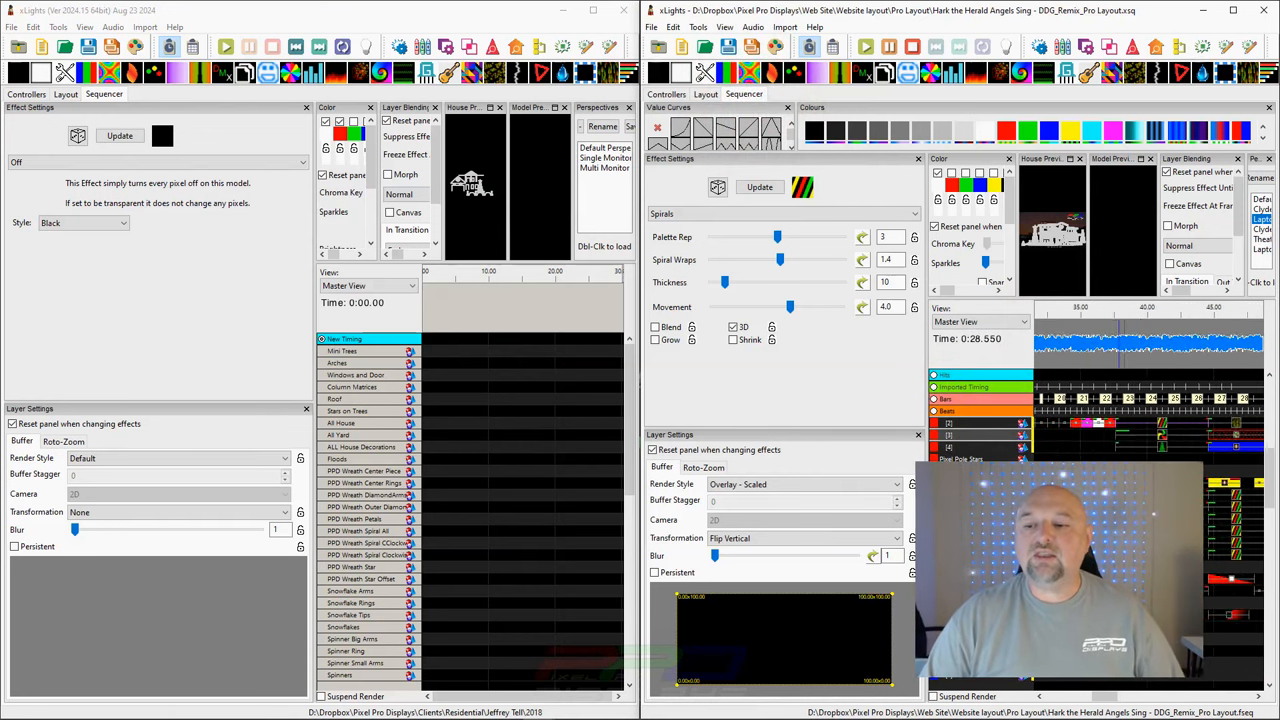
pyautogui.rightClick(1130, 440)
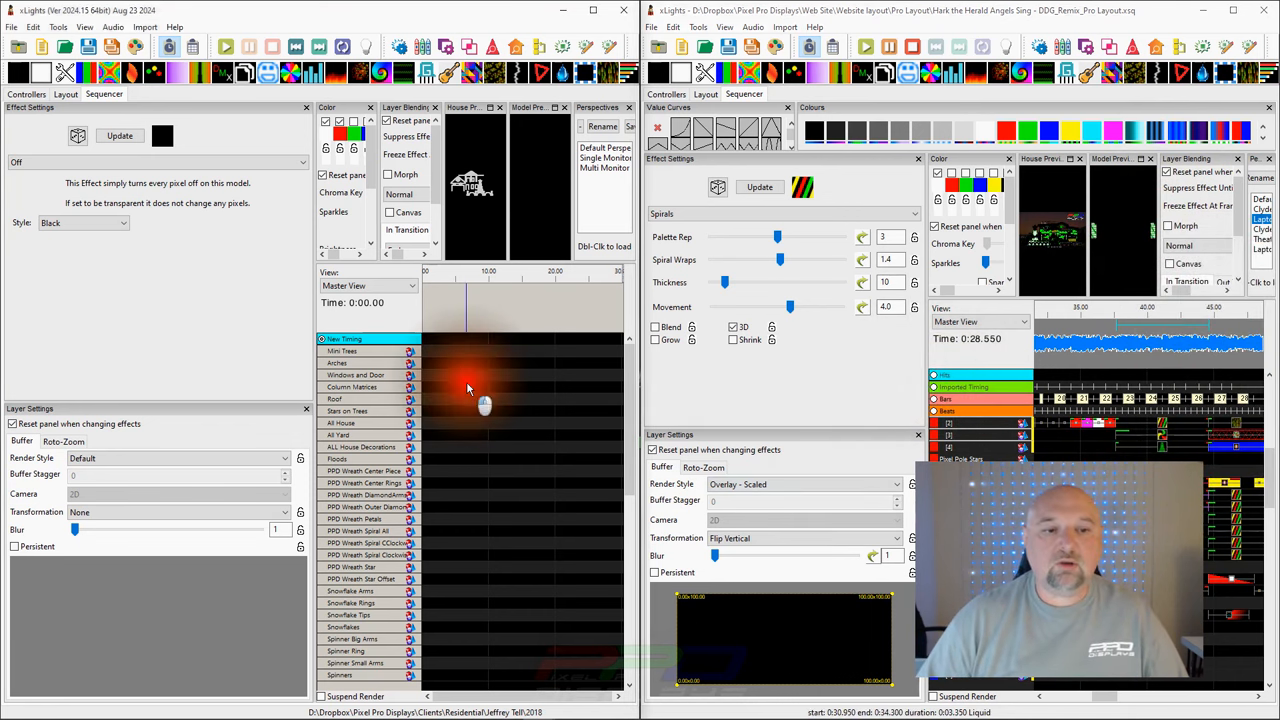
pyautogui.rightClick(356, 386)
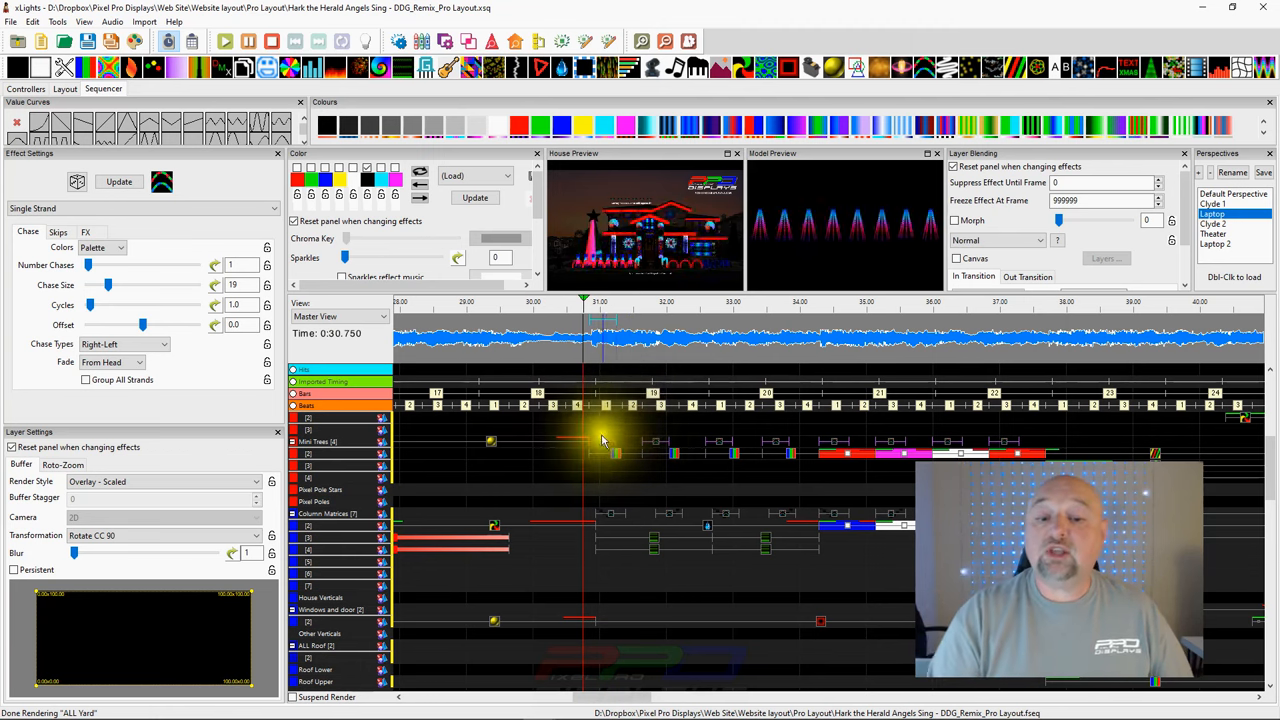
pyautogui.rightClick(602, 438)
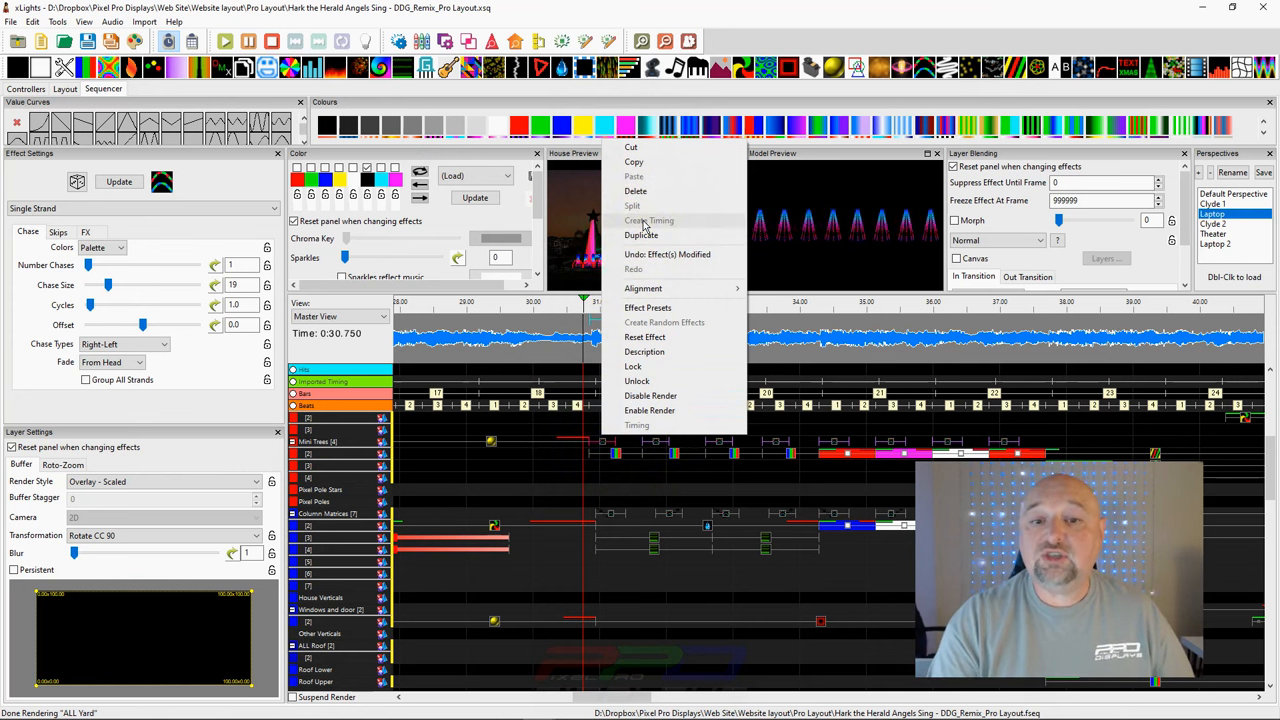
pyautogui.moveTo(656, 192)
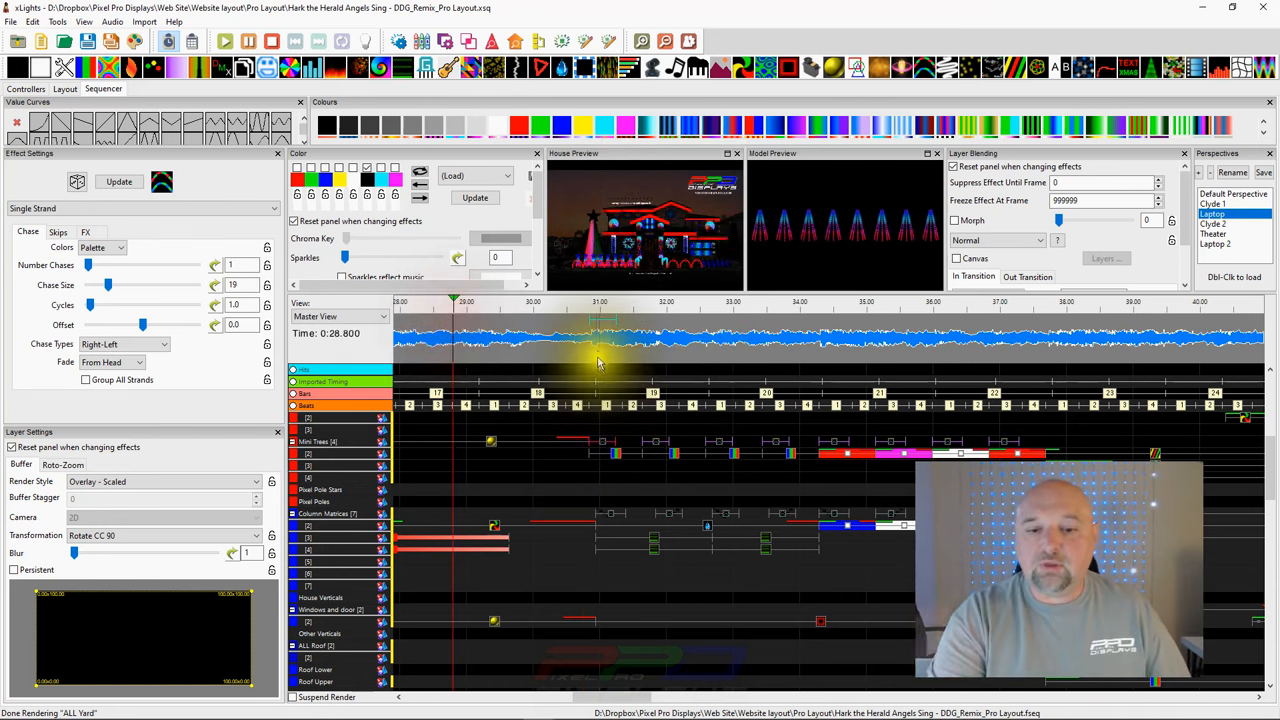
# Add a new timing track named 'Fun' and bring up the timeline effects' actions for Create Timing
pyautogui.rightClick(316, 376)
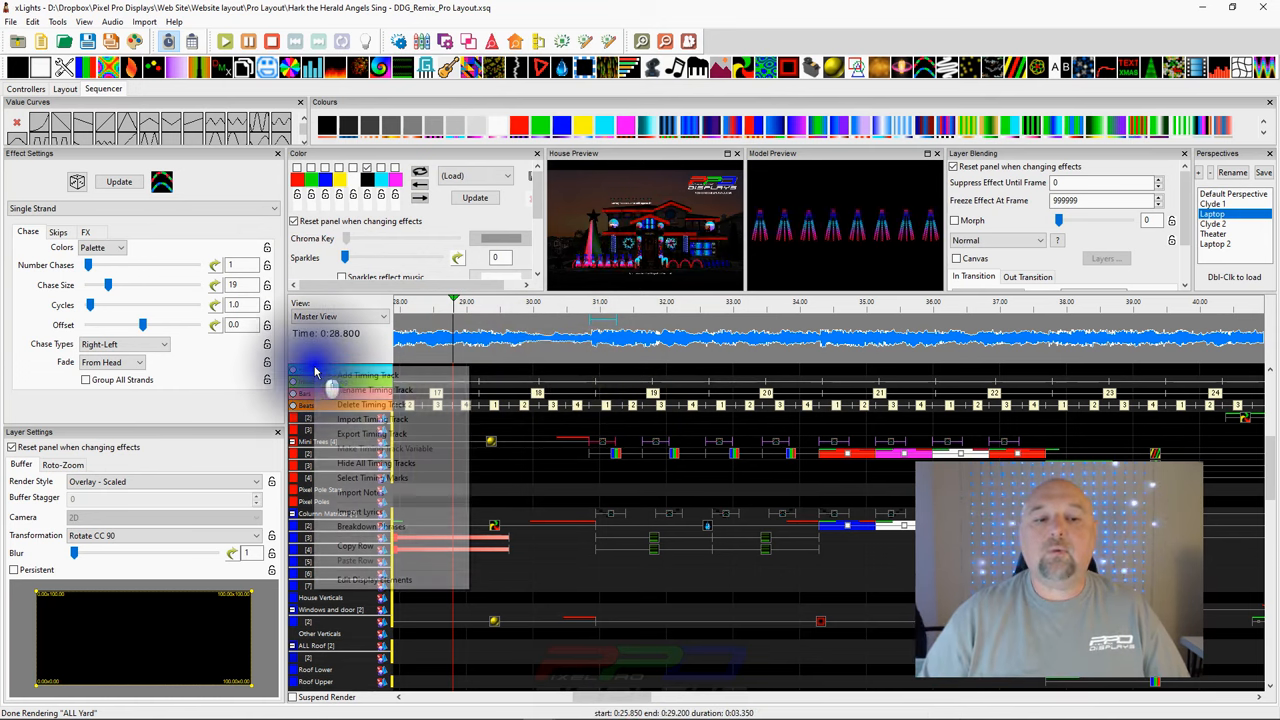
pyautogui.click(360, 376)
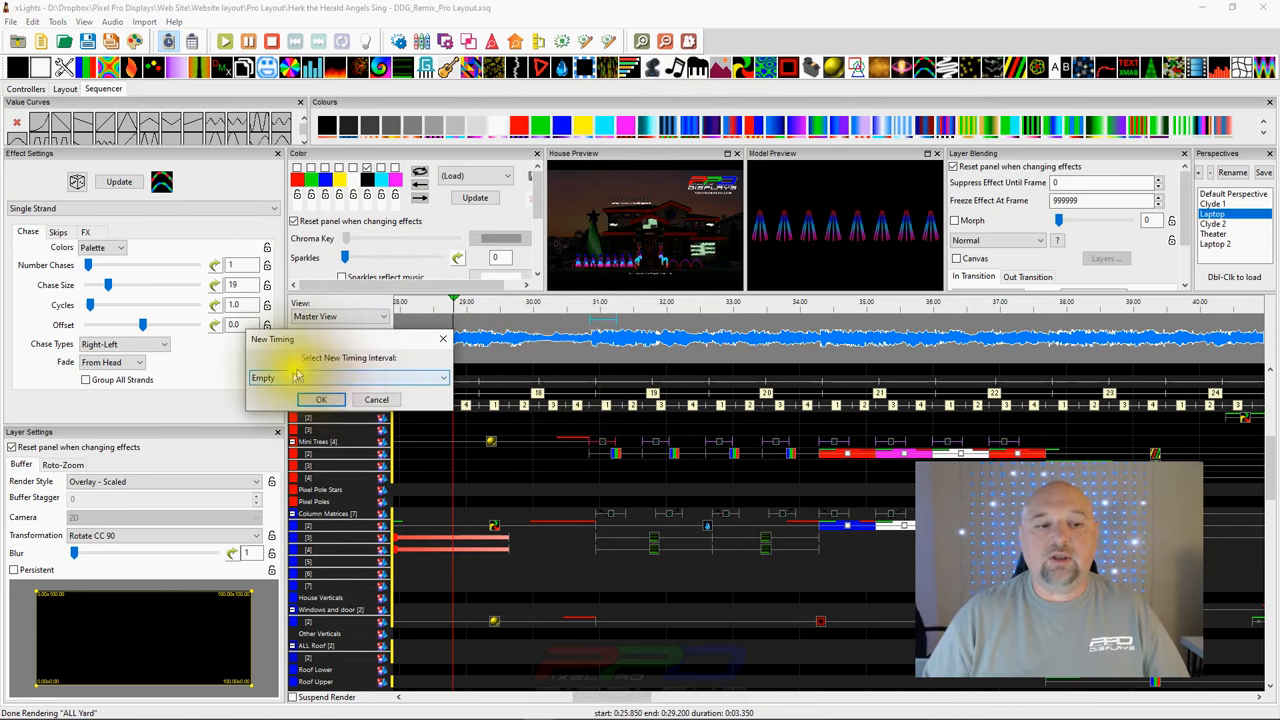
pyautogui.click(320, 400)
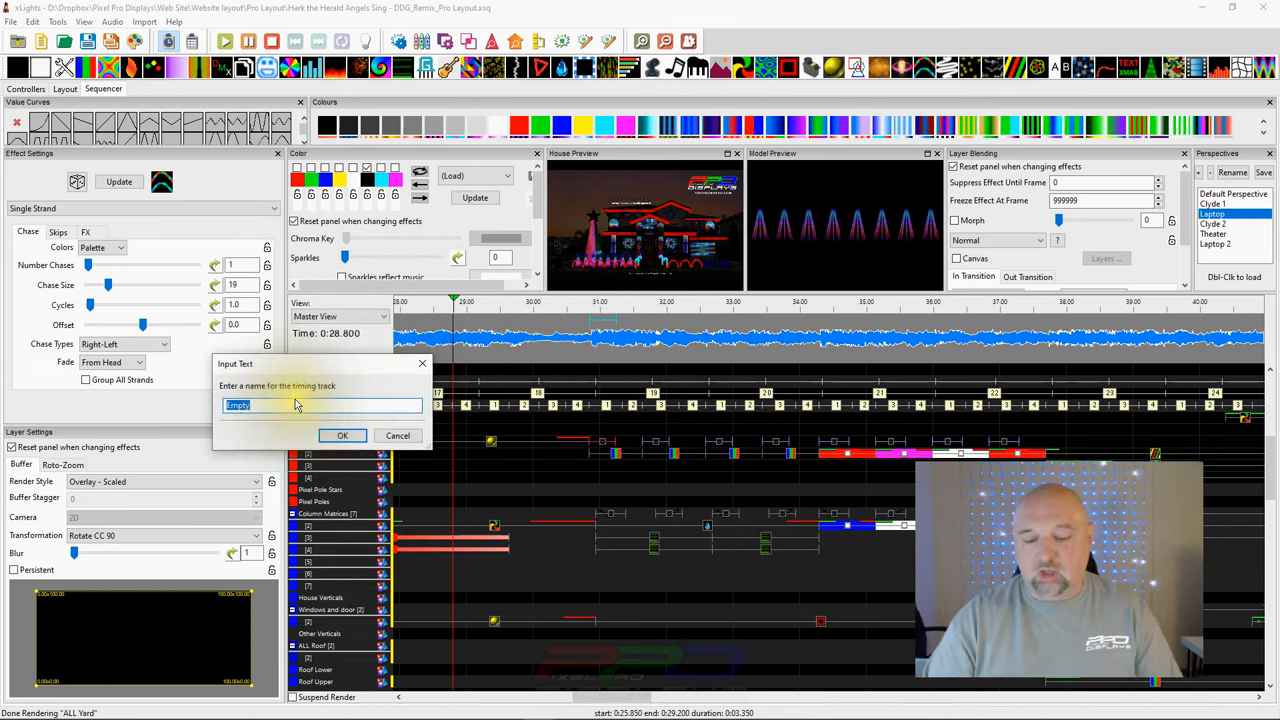
pyautogui.write('Fun')
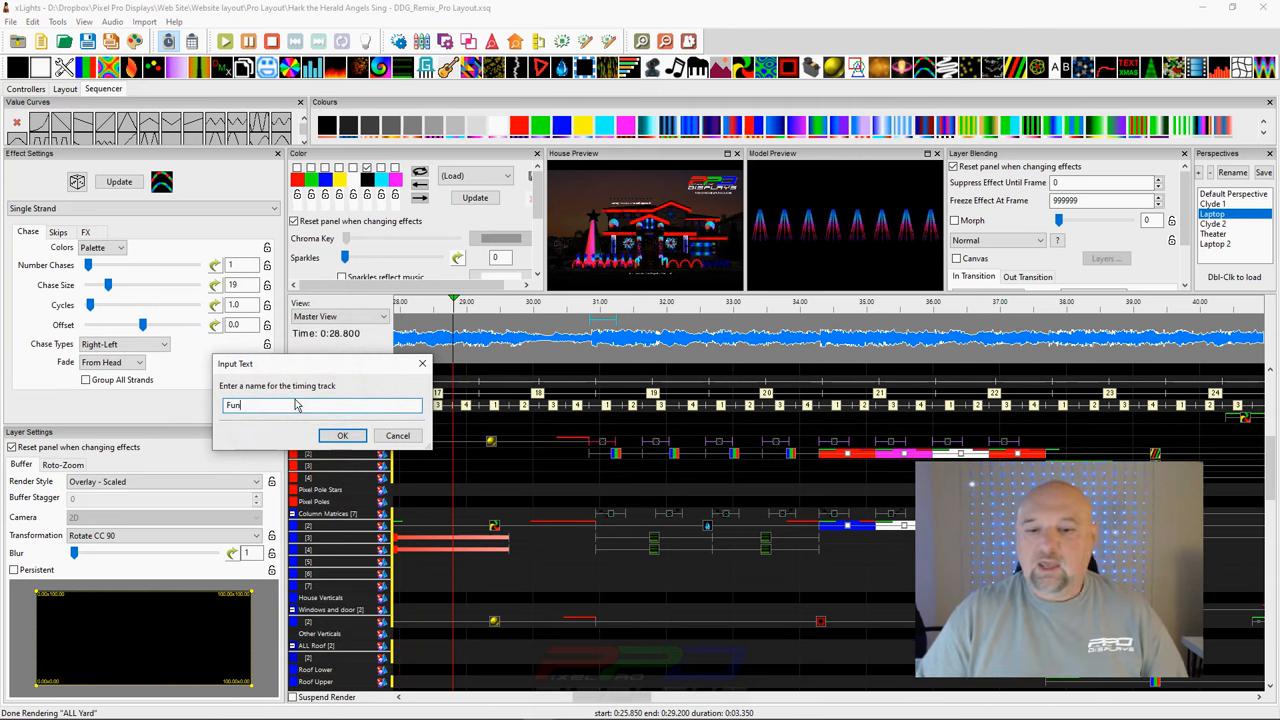
pyautogui.click(342, 436)
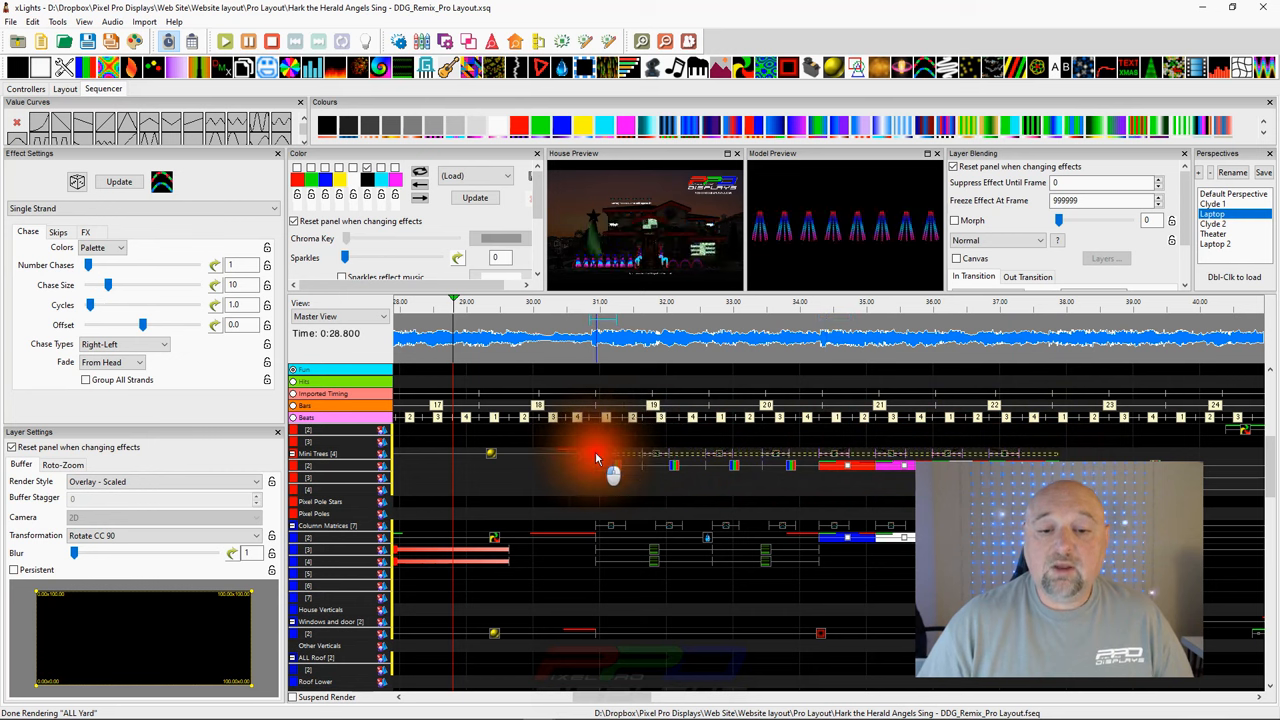
pyautogui.rightClick(596, 458)
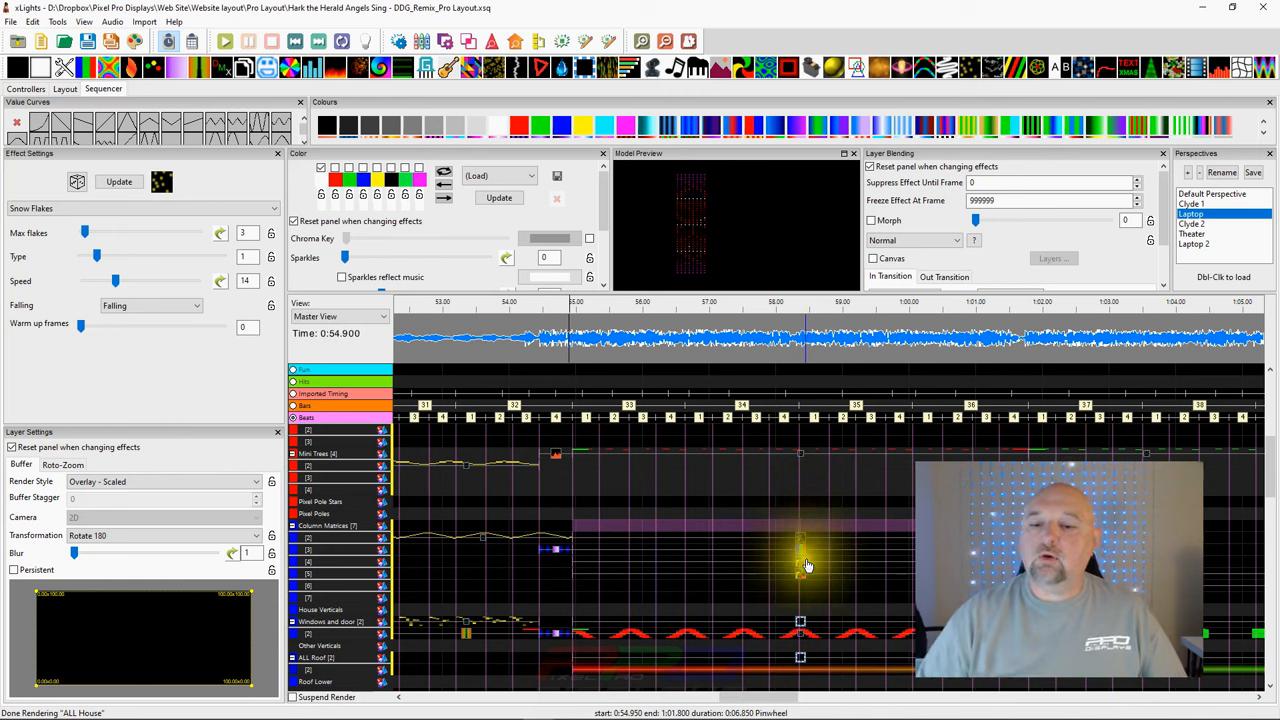
# Split the long Snowflakes effect at the Fun beat marks via its context menu
pyautogui.rightClick(808, 566)
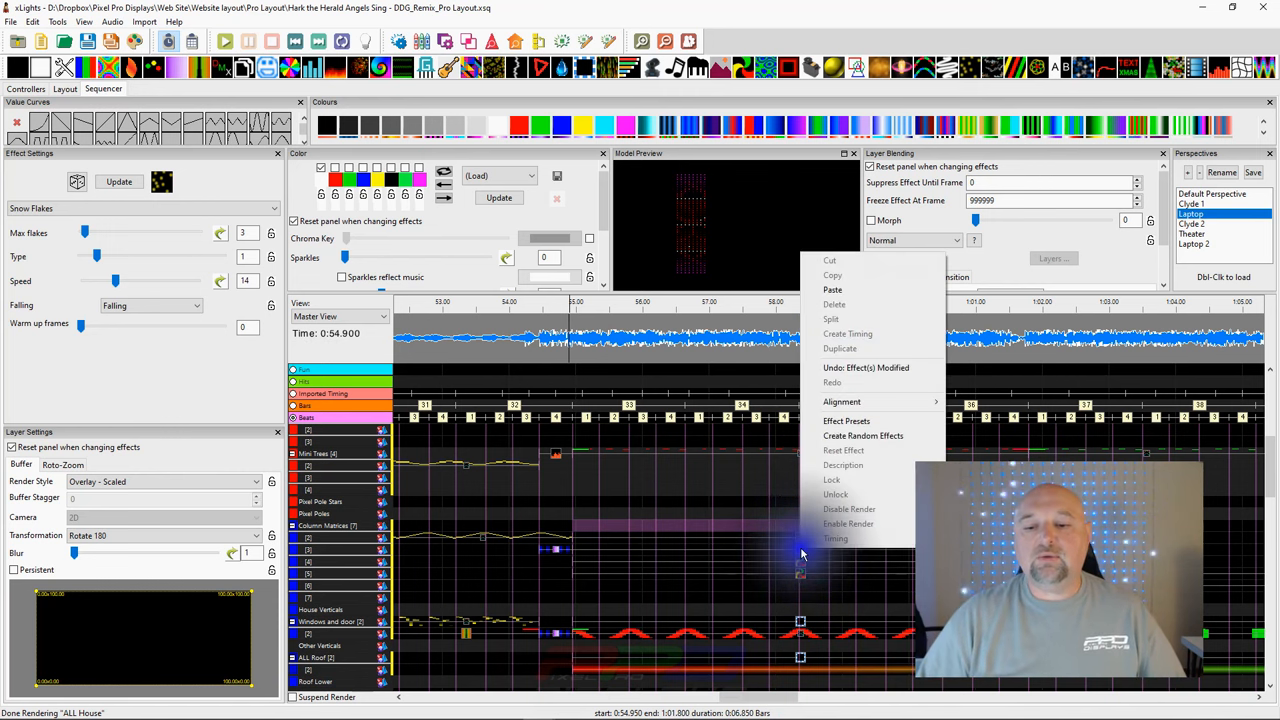
pyautogui.moveTo(790, 492)
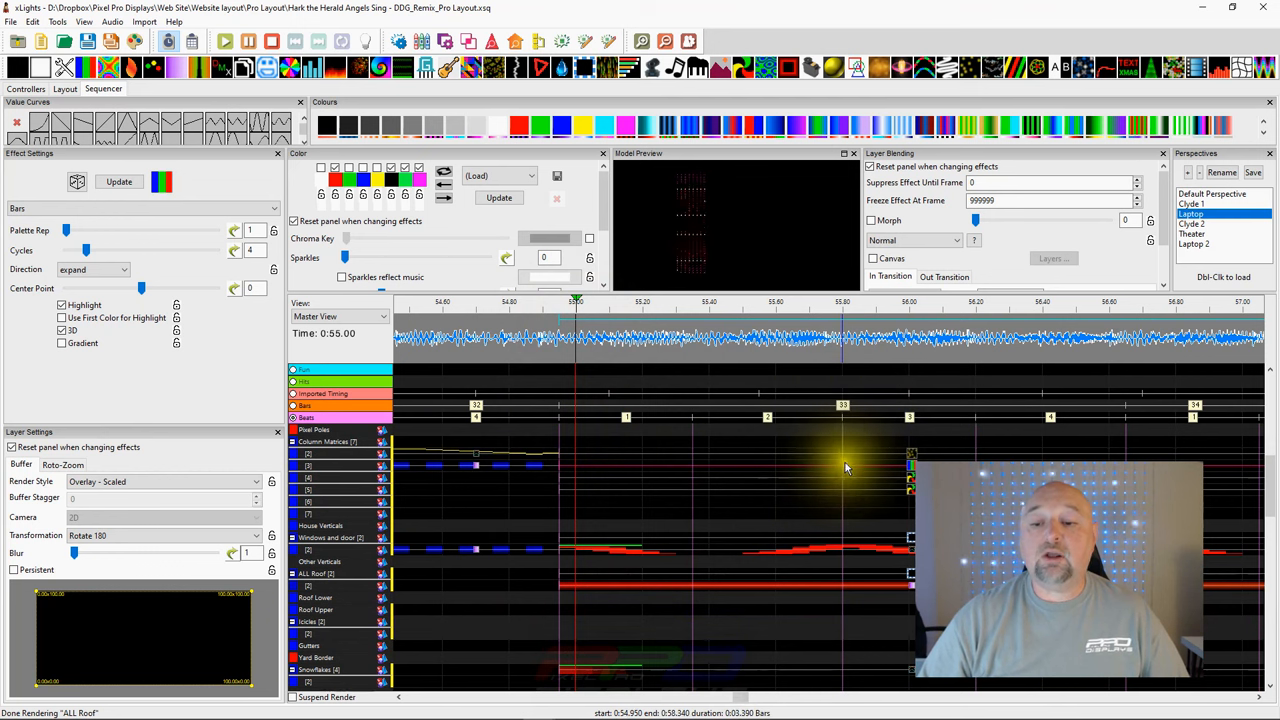
pyautogui.rightClick(844, 468)
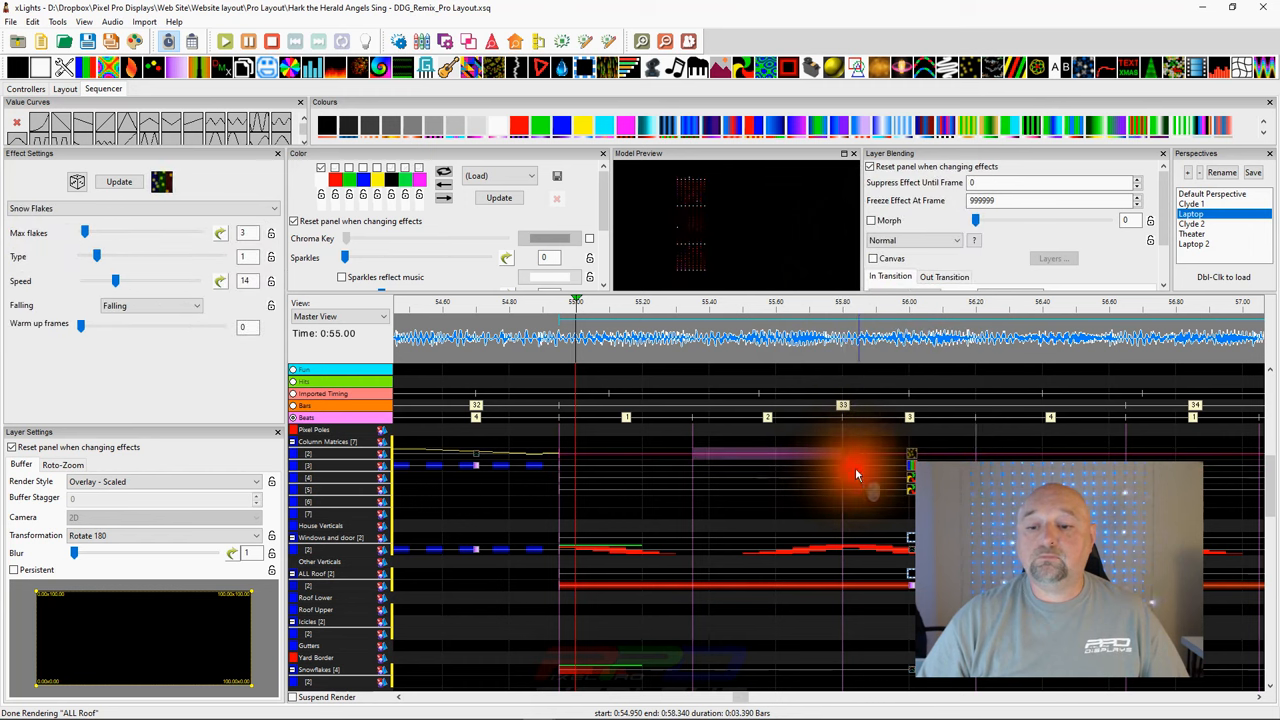
pyautogui.rightClick(856, 474)
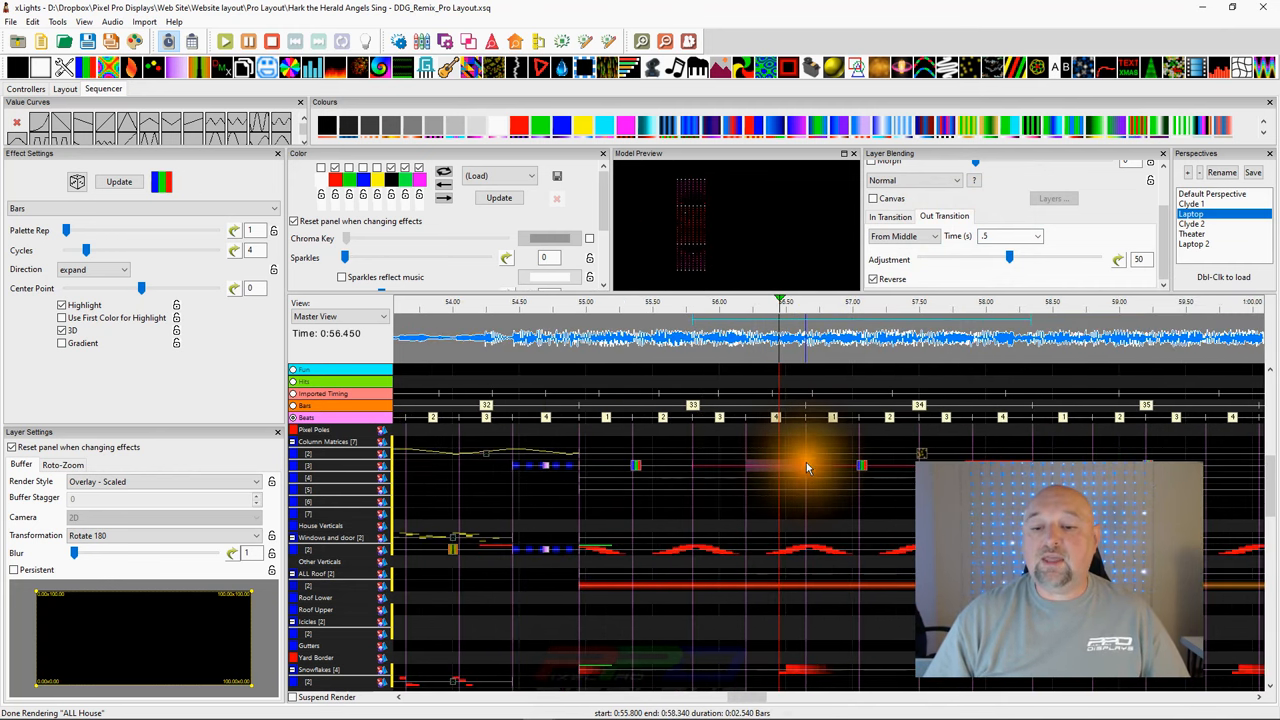
# Split another long effect at the beat marks and inspect its in-transition Fade Time (zero)
pyautogui.rightClick(806, 468)
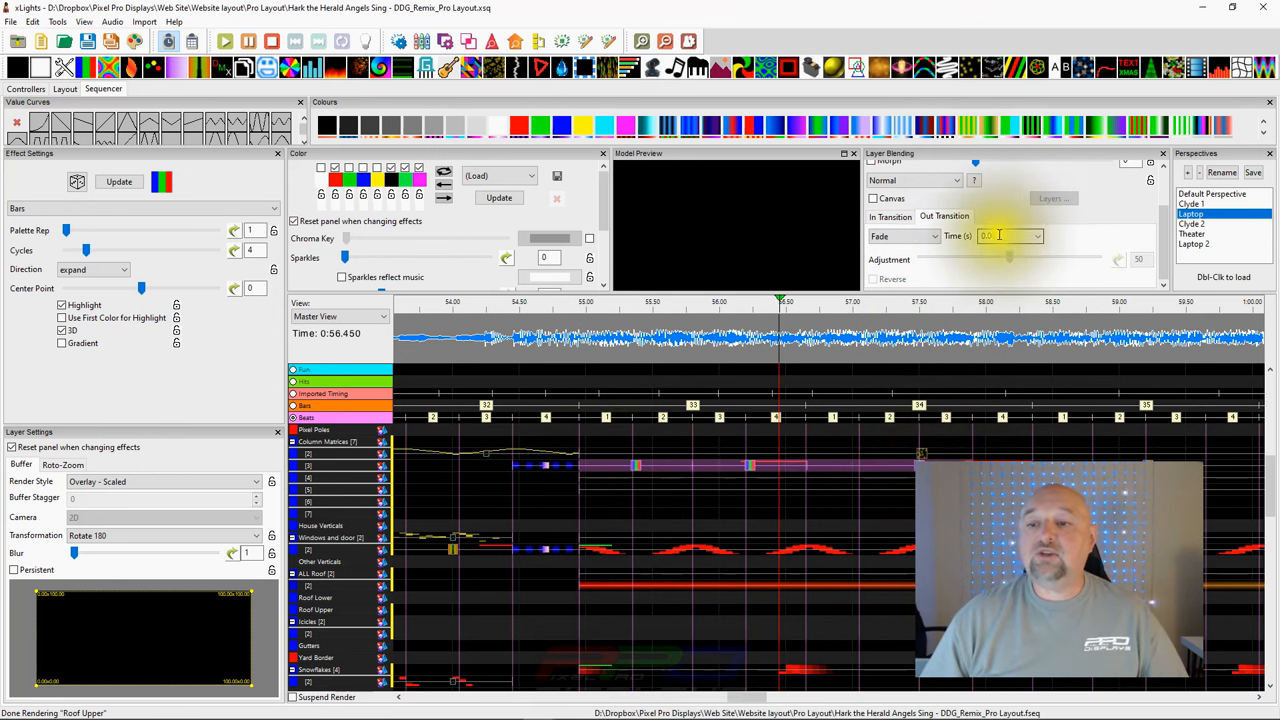
pyautogui.click(1040, 236)
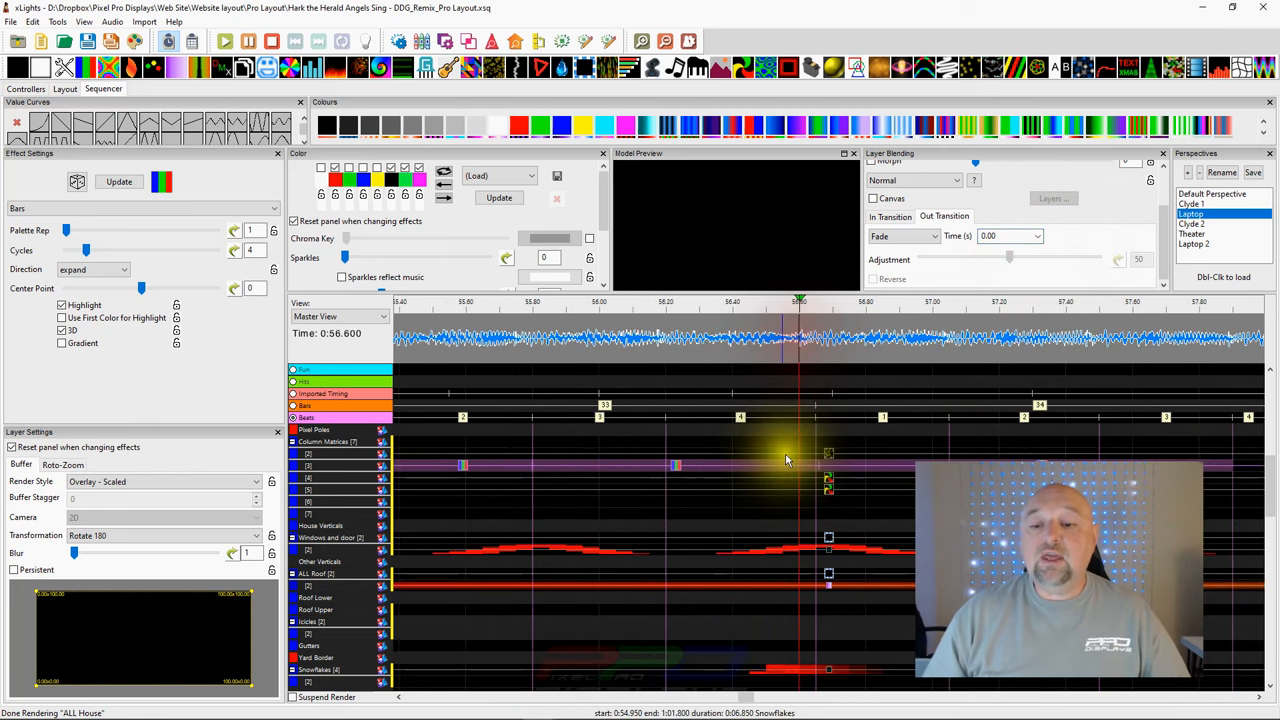
# Select a timeline piece and change the Bars direction from expand to compress
pyautogui.click(902, 236)
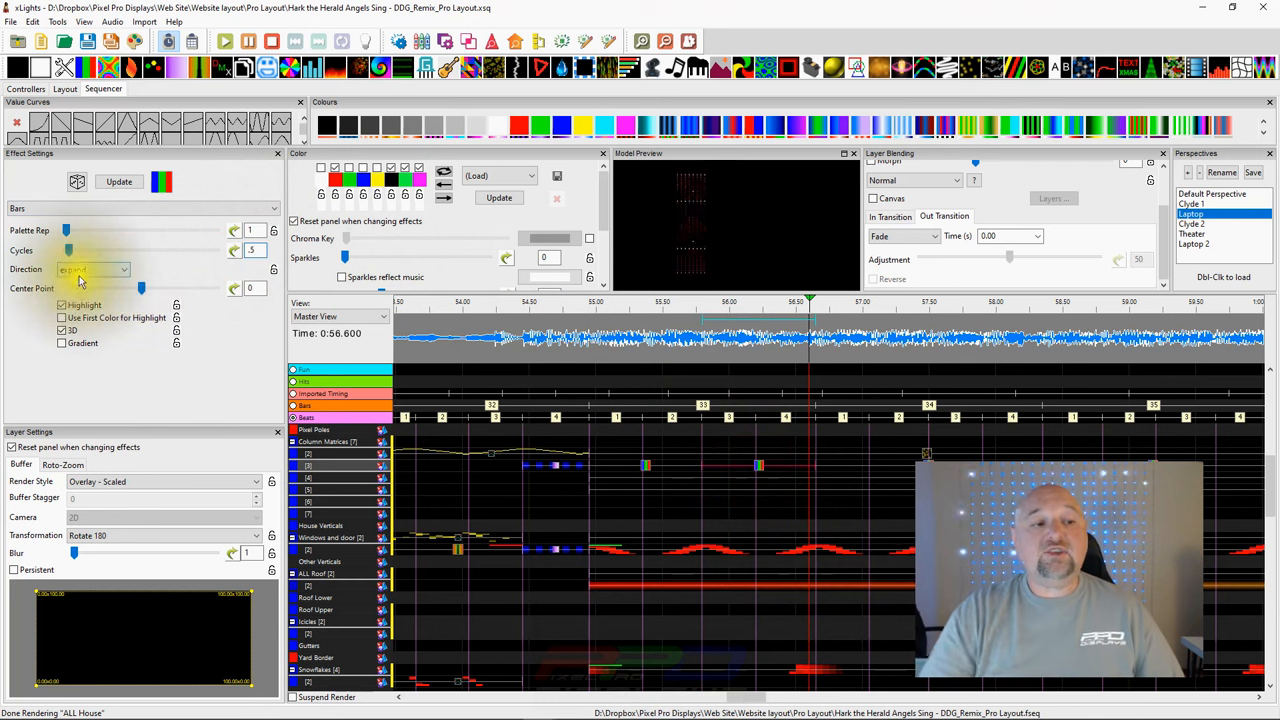
pyautogui.click(124, 268)
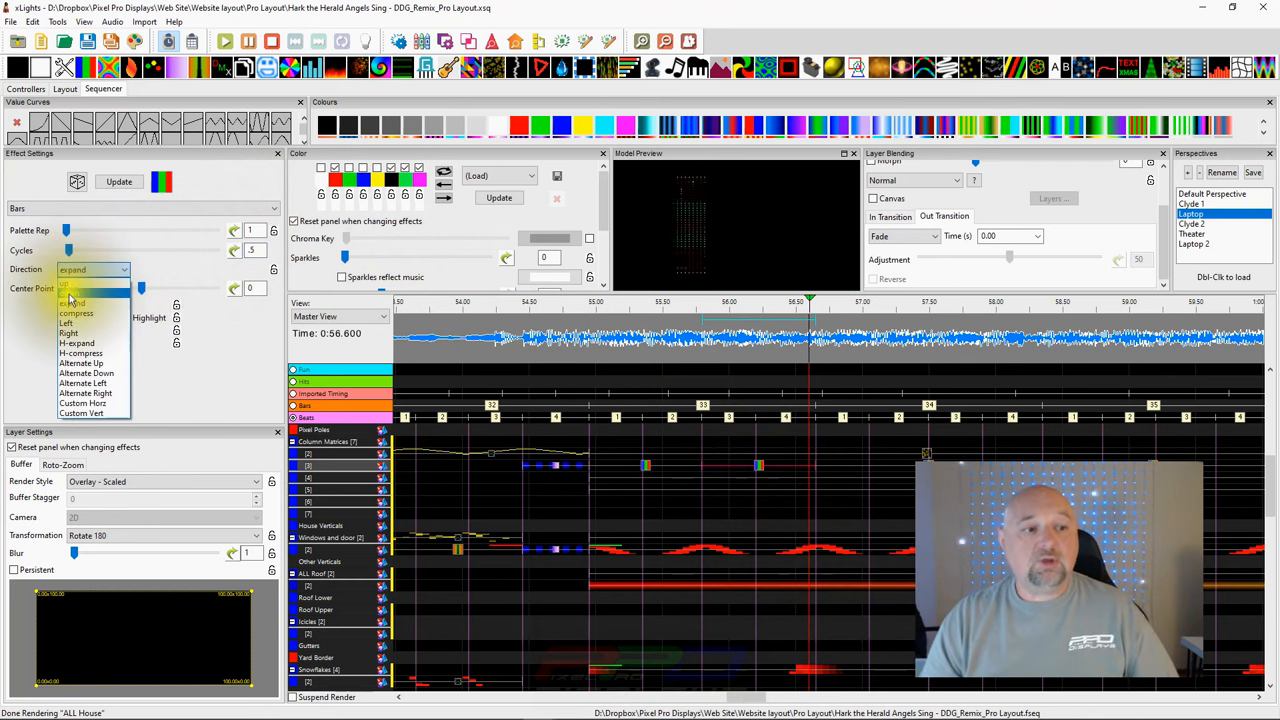
pyautogui.click(76, 312)
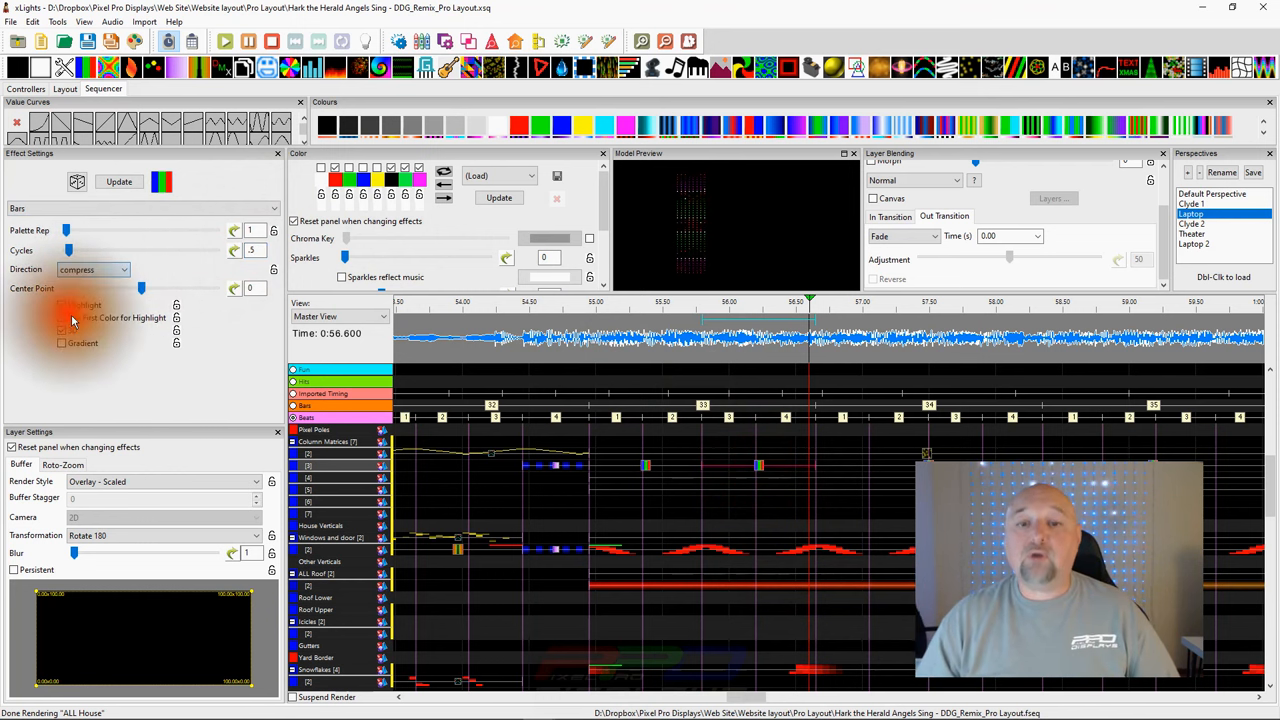